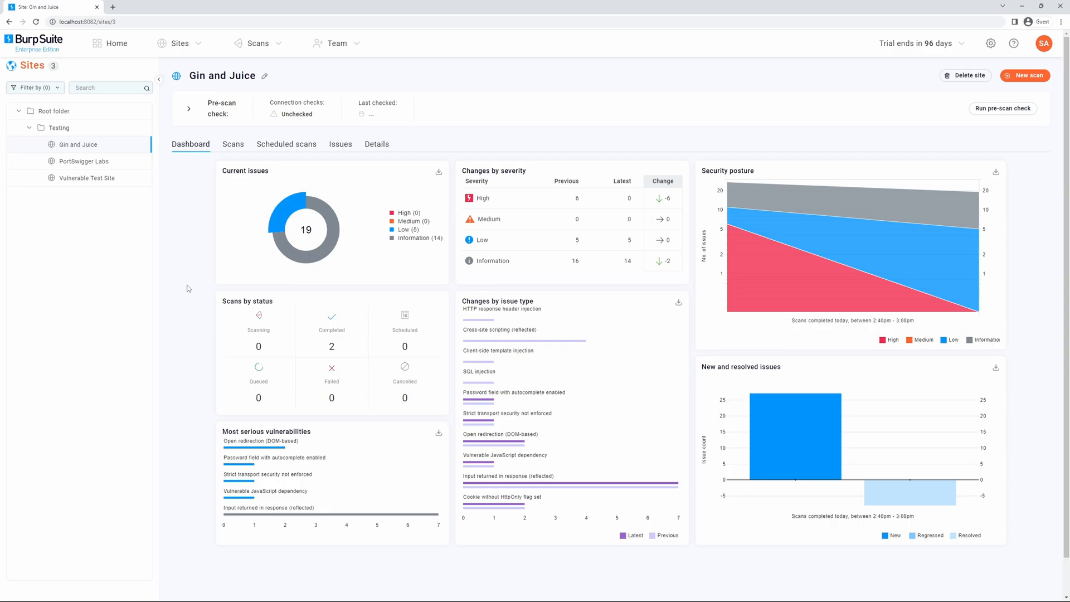
mouse_move(211, 289)
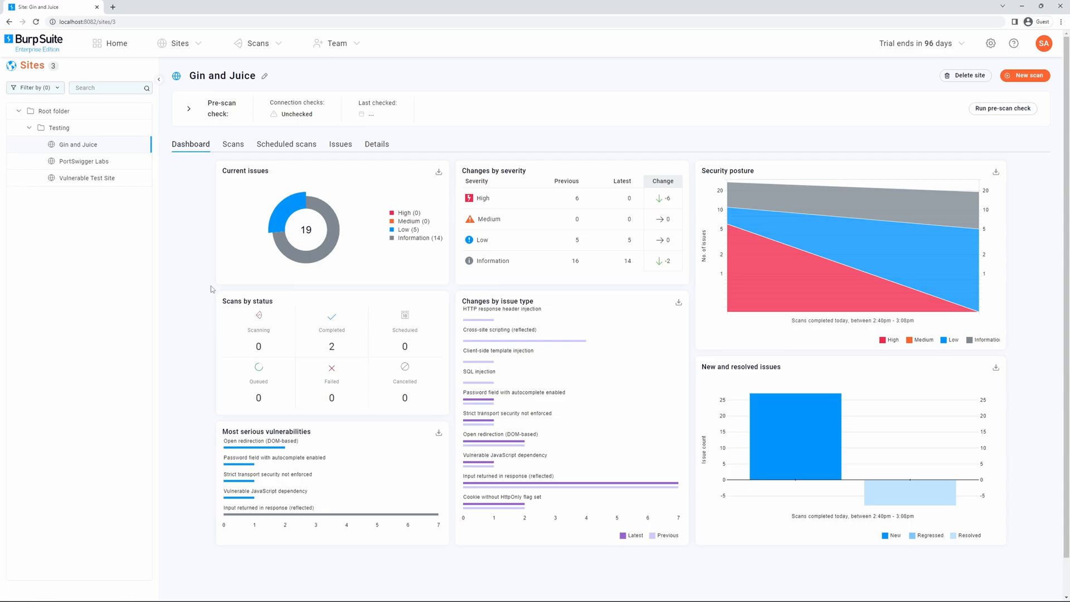
Show the Testing folder's aggregated dashboard with 88 current issues across its three sites
left_click(58, 127)
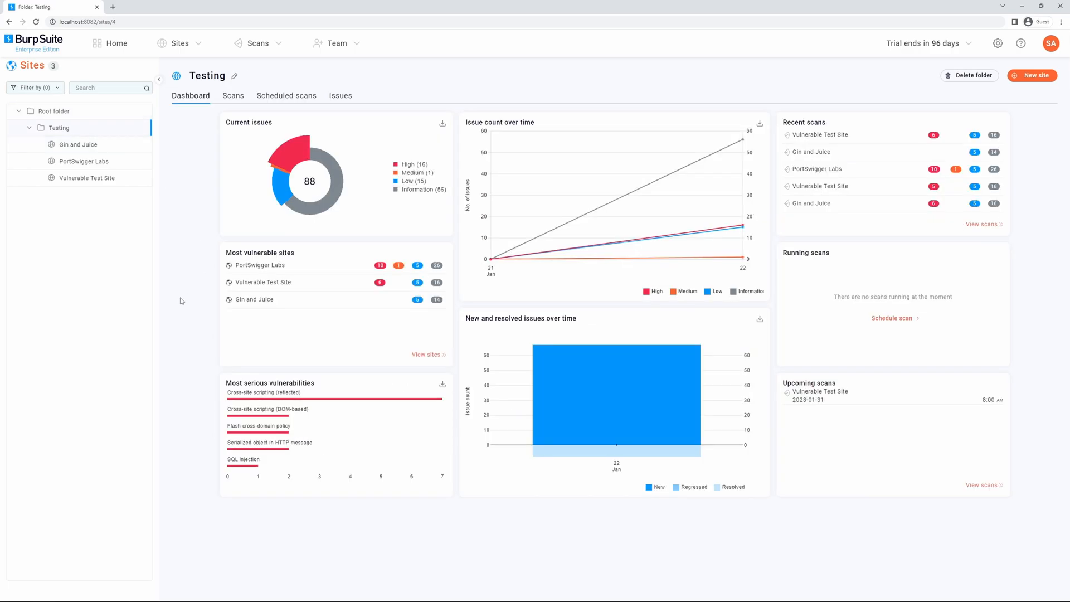